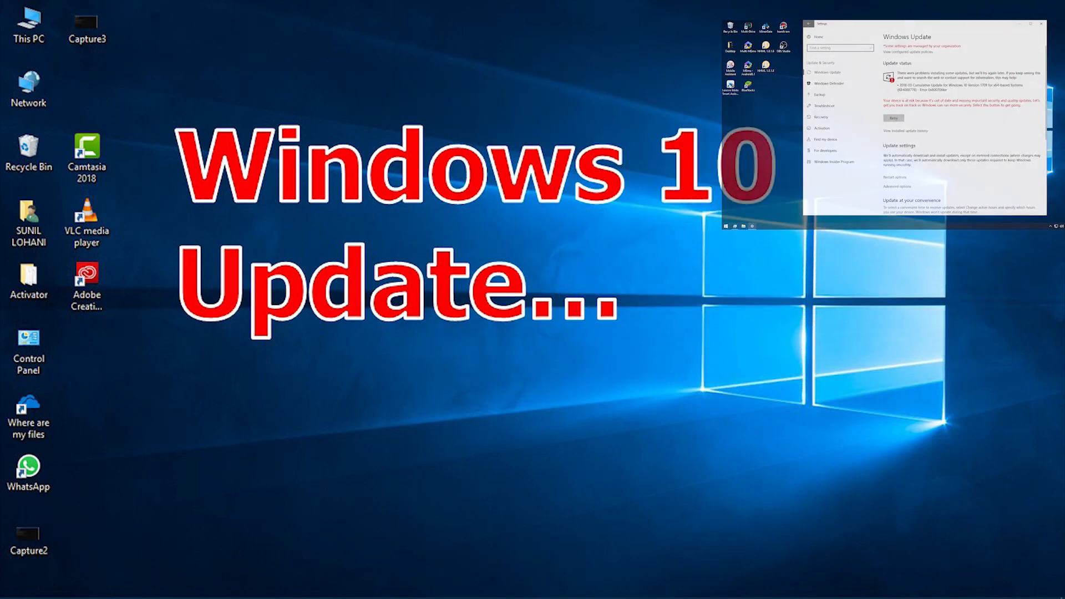
Open Windows Settings and go to the Update & Security section
{"action": "left_click", "coordinate": [1039, 23]}
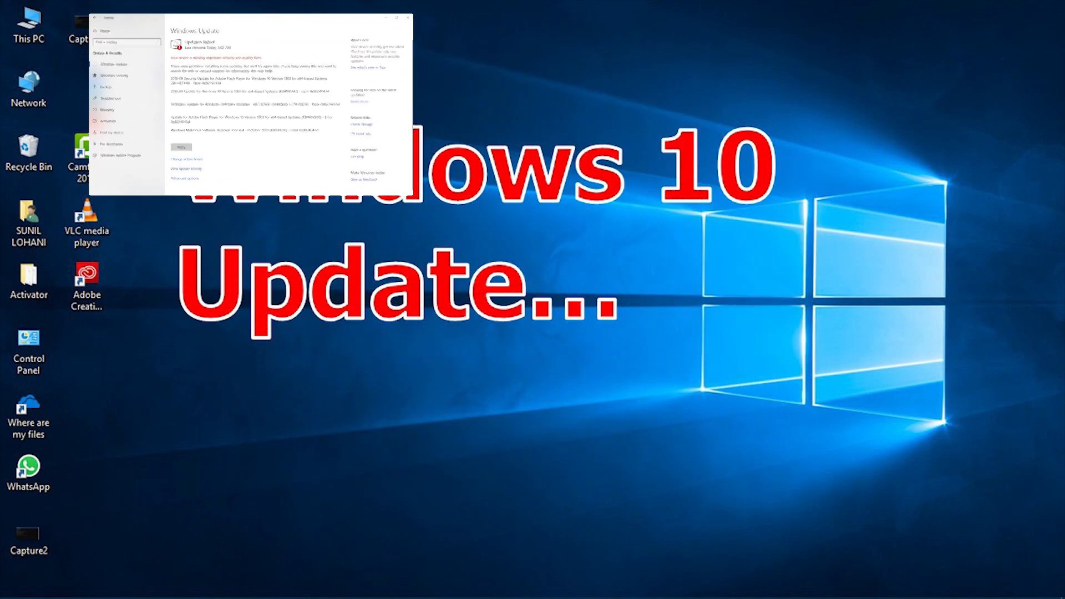
{"action": "left_click", "coordinate": [408, 18]}
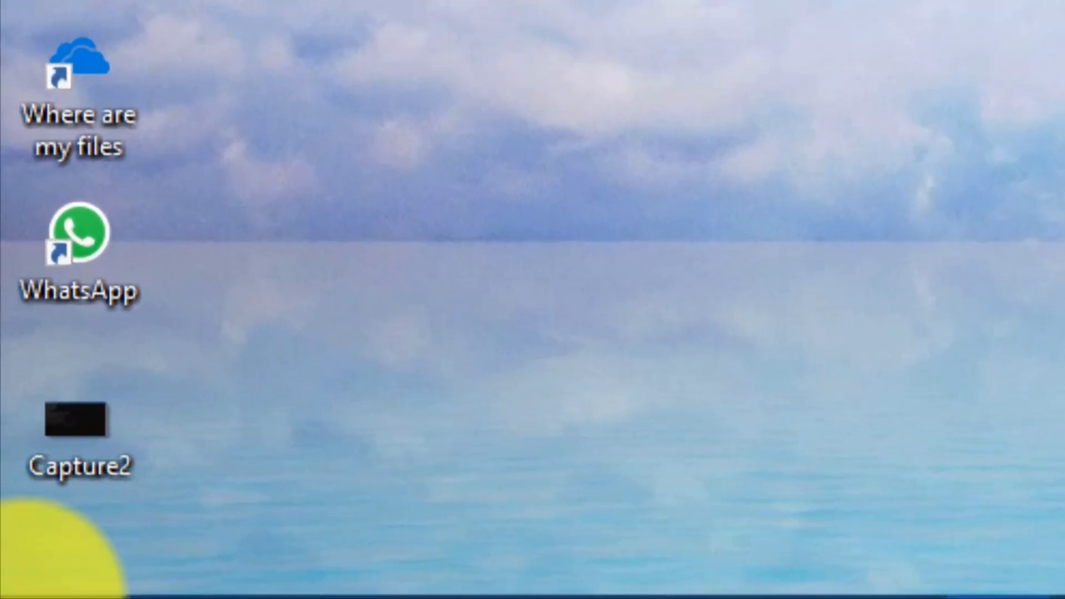
{"action": "left_click", "coordinate": [52, 506]}
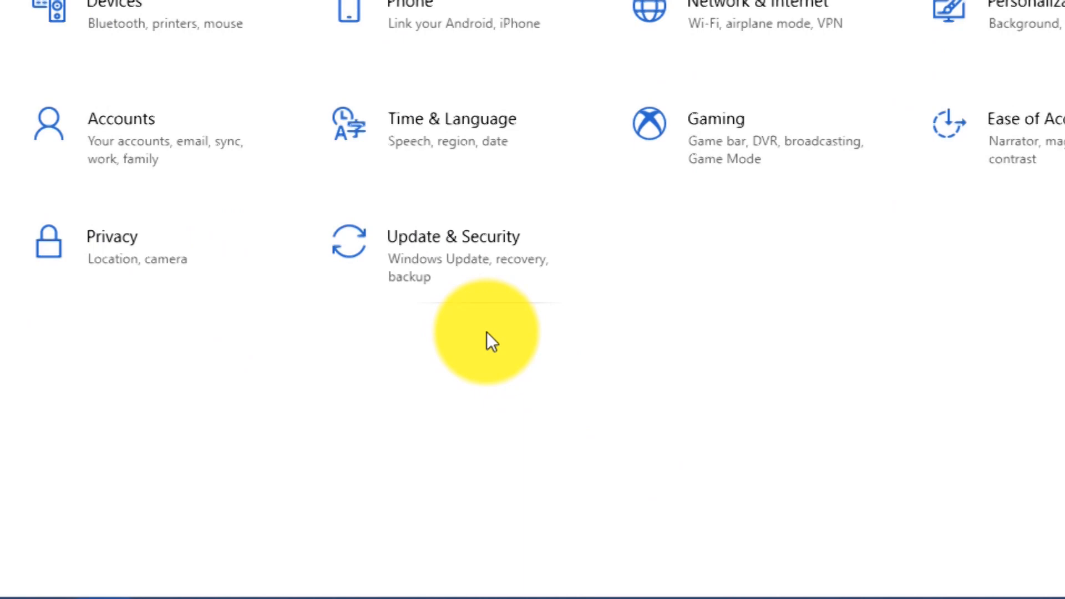
{"action": "left_click", "coordinate": [453, 236]}
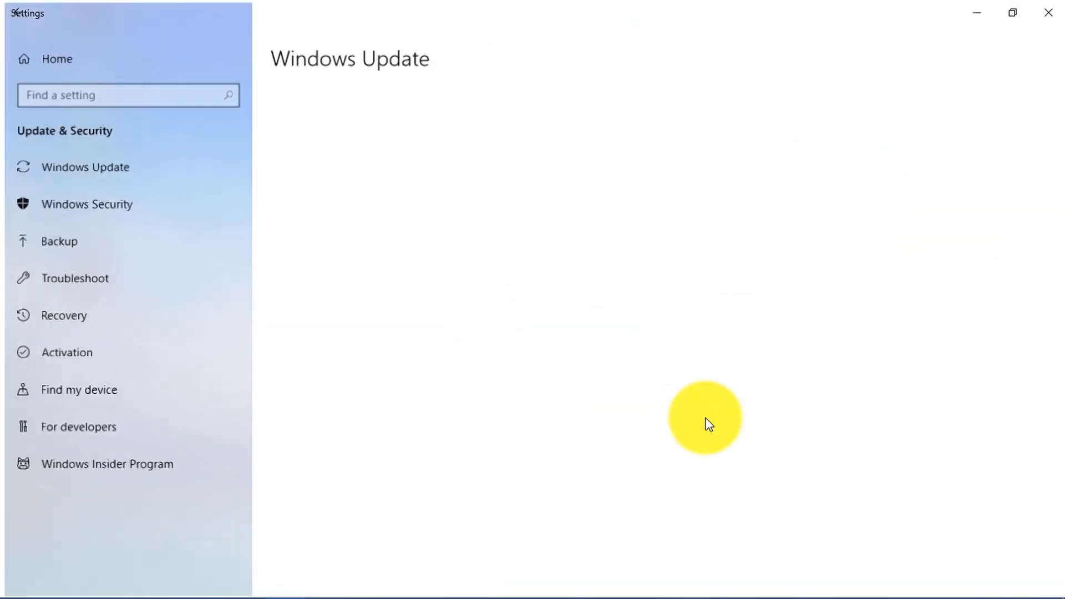
{"action": "left_click", "coordinate": [85, 166]}
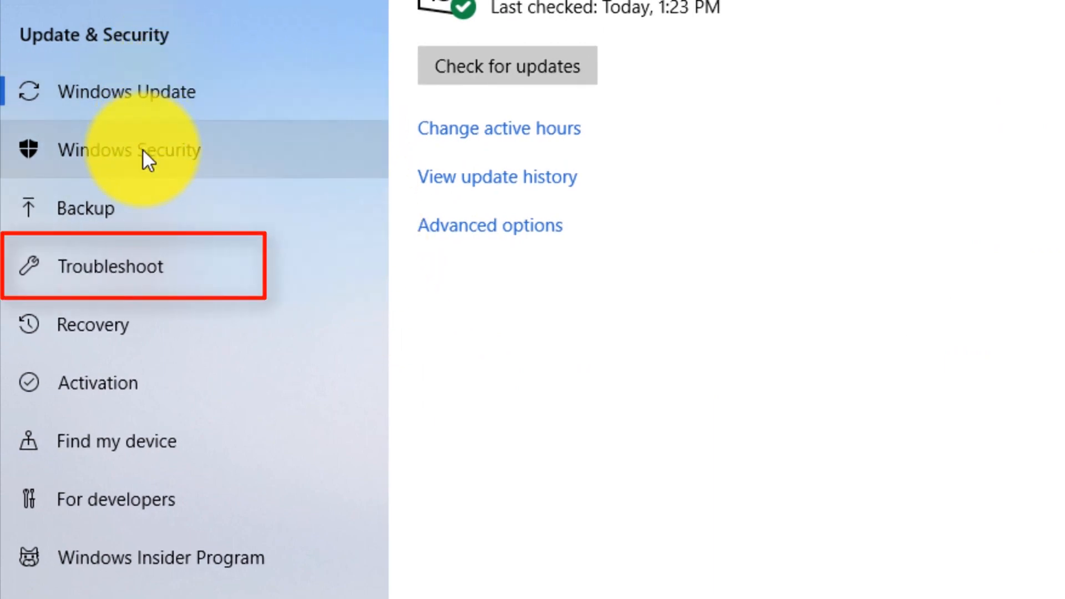
{"action": "mouse_move", "coordinate": [141, 275]}
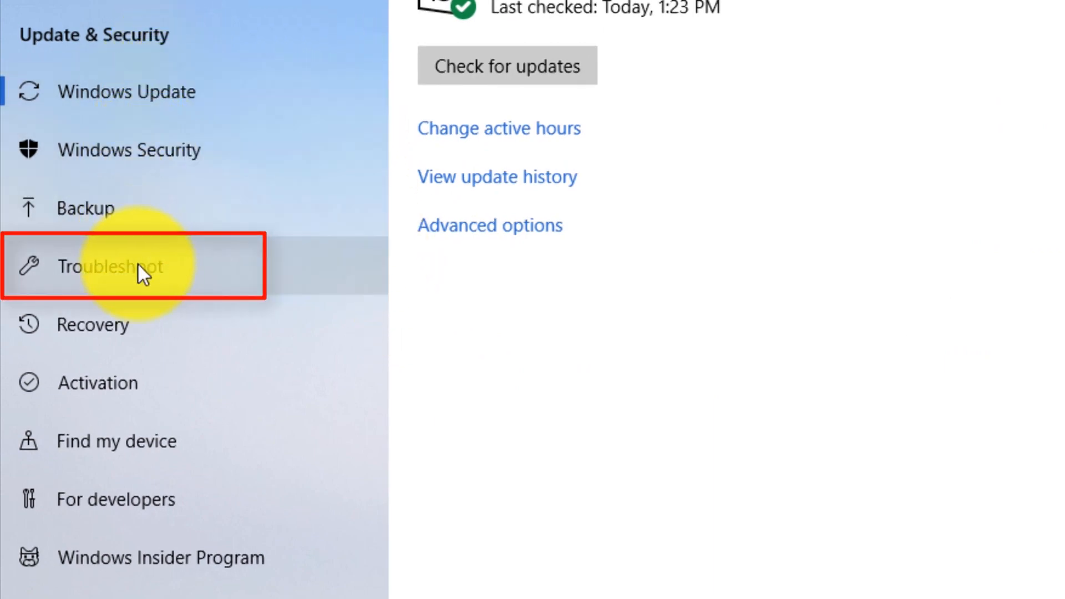
Go to Troubleshoot and expand the Windows Update entry to reveal its run option
{"action": "left_click", "coordinate": [112, 265]}
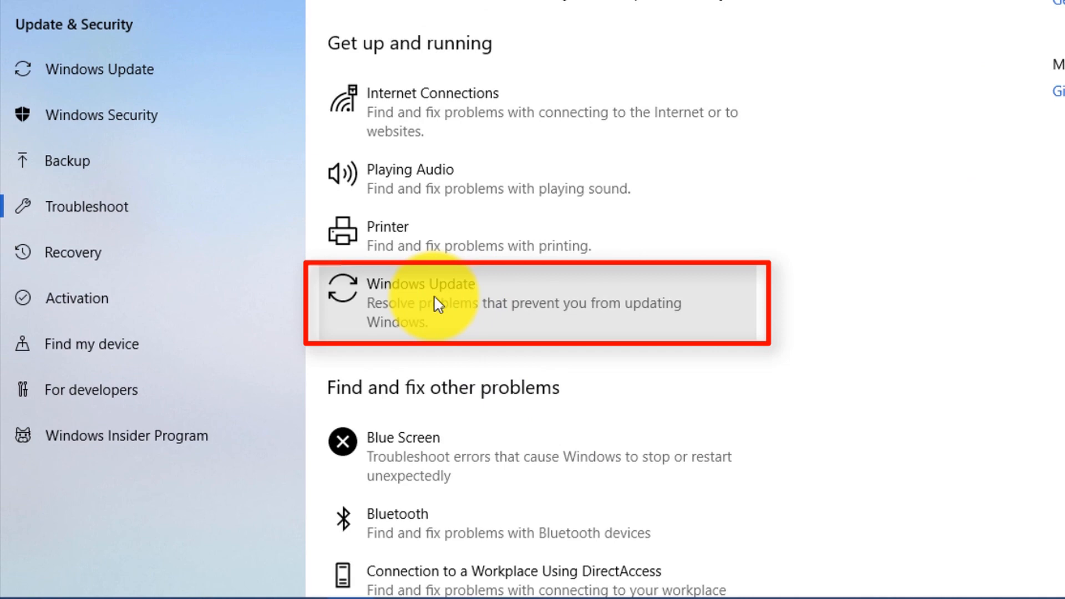
{"action": "mouse_move", "coordinate": [503, 351]}
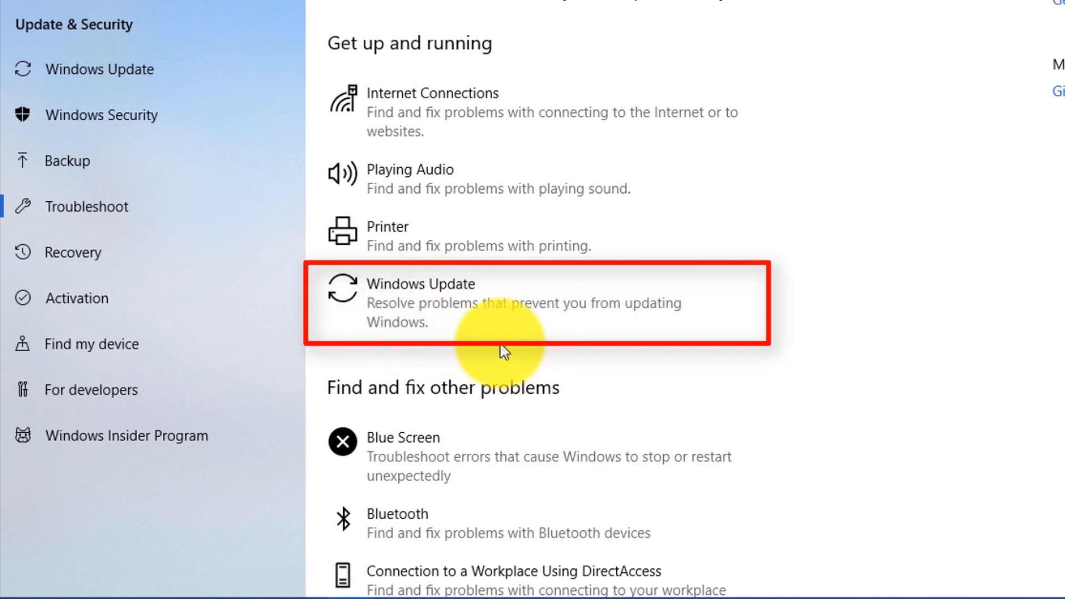
{"action": "left_click", "coordinate": [506, 303]}
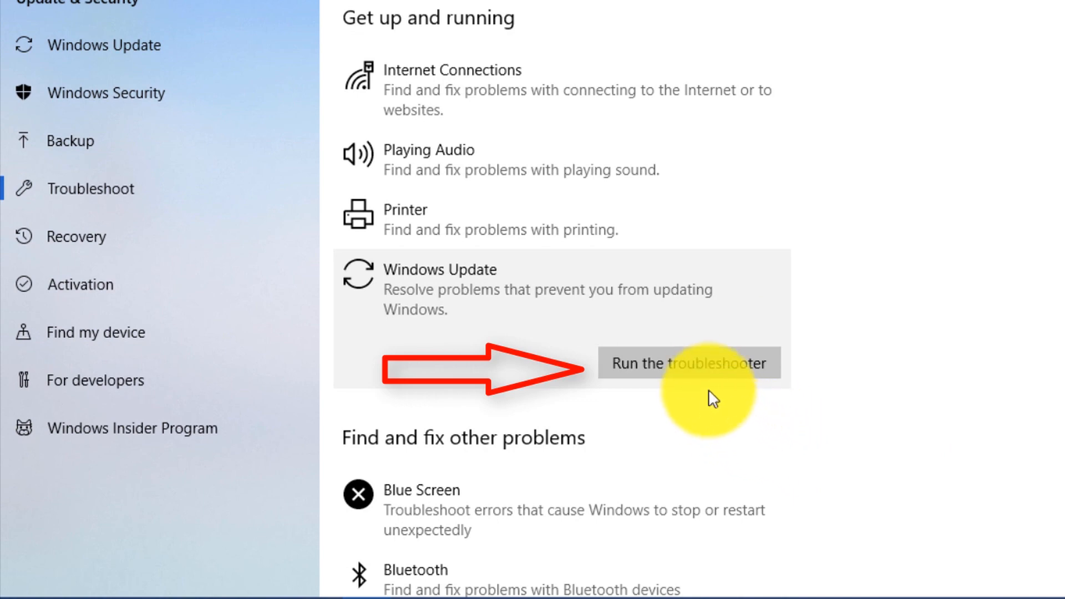
{"action": "mouse_move", "coordinate": [707, 374]}
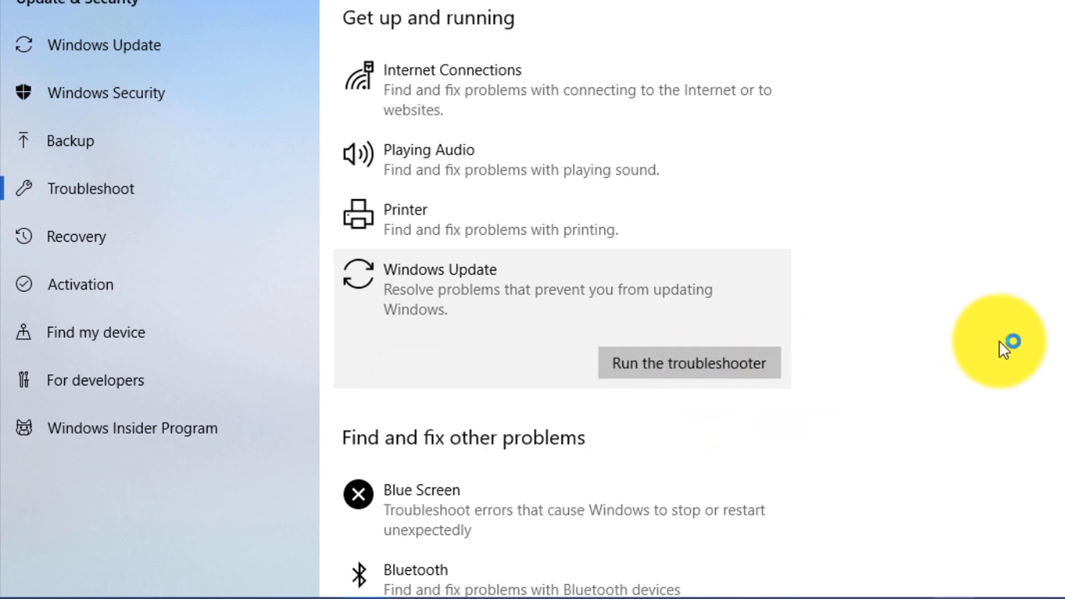
Run the Windows Update troubleshooter and wait for its first fix prompt
{"action": "left_click", "coordinate": [688, 363]}
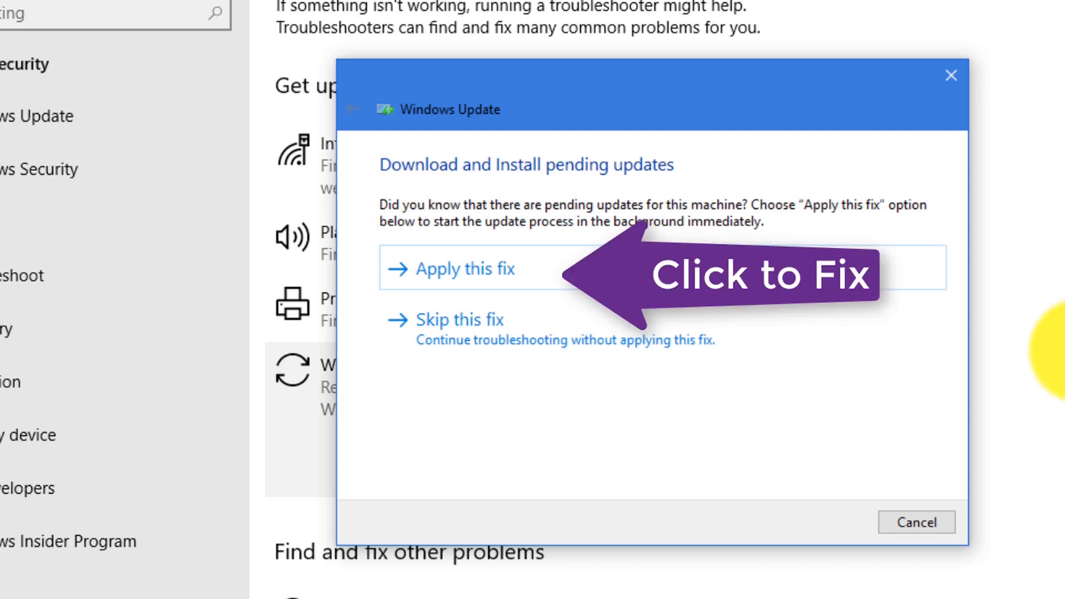
{"action": "mouse_move", "coordinate": [765, 218]}
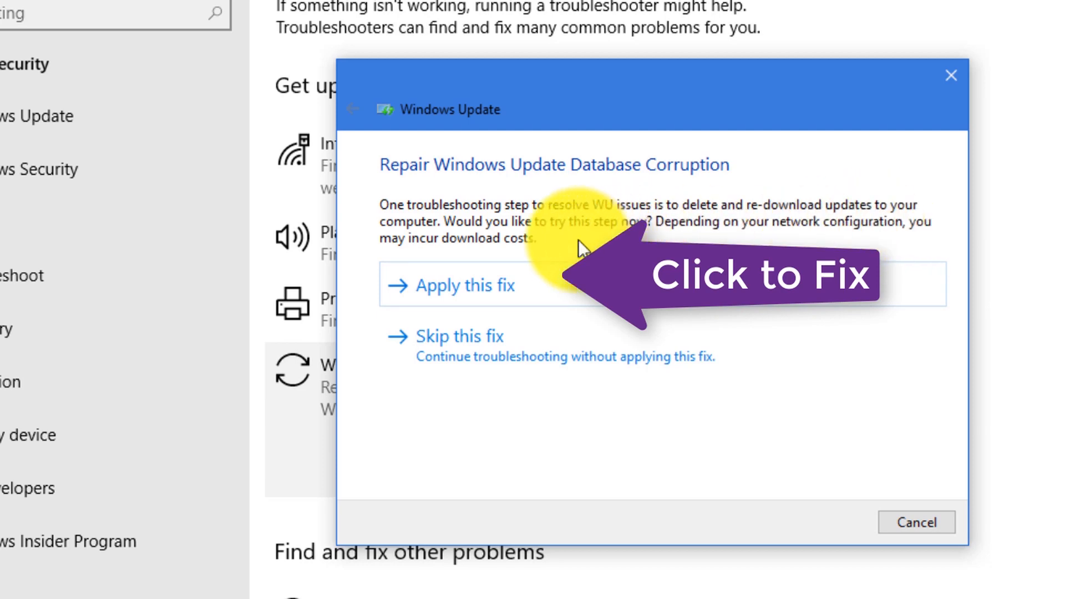
Apply the offered update database repair fix, then close the completed troubleshooter showing three problems Fixed
{"action": "left_click", "coordinate": [464, 285]}
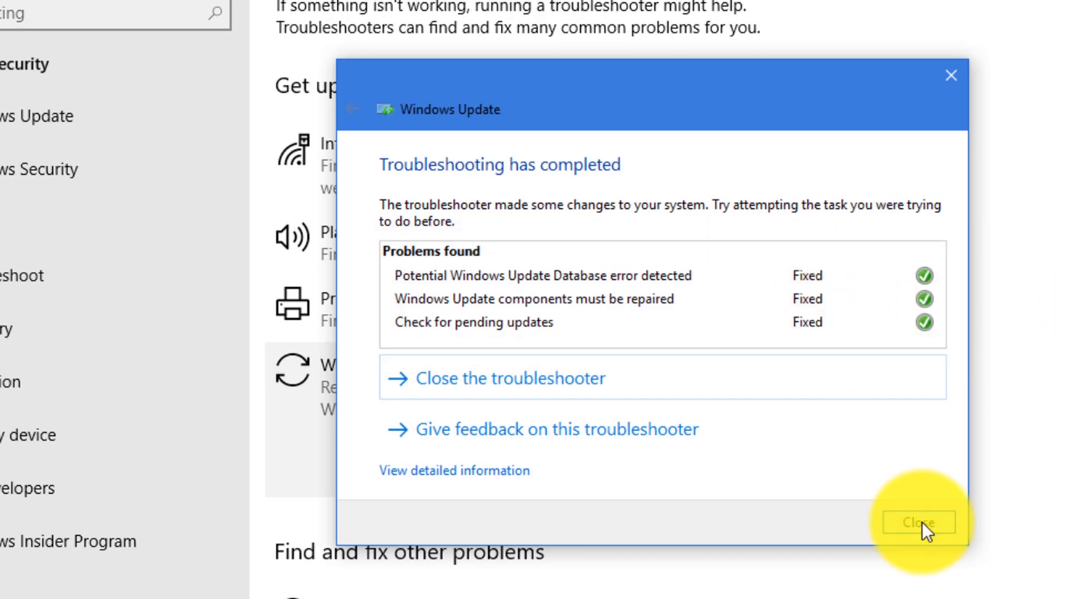
{"action": "left_click", "coordinate": [917, 523]}
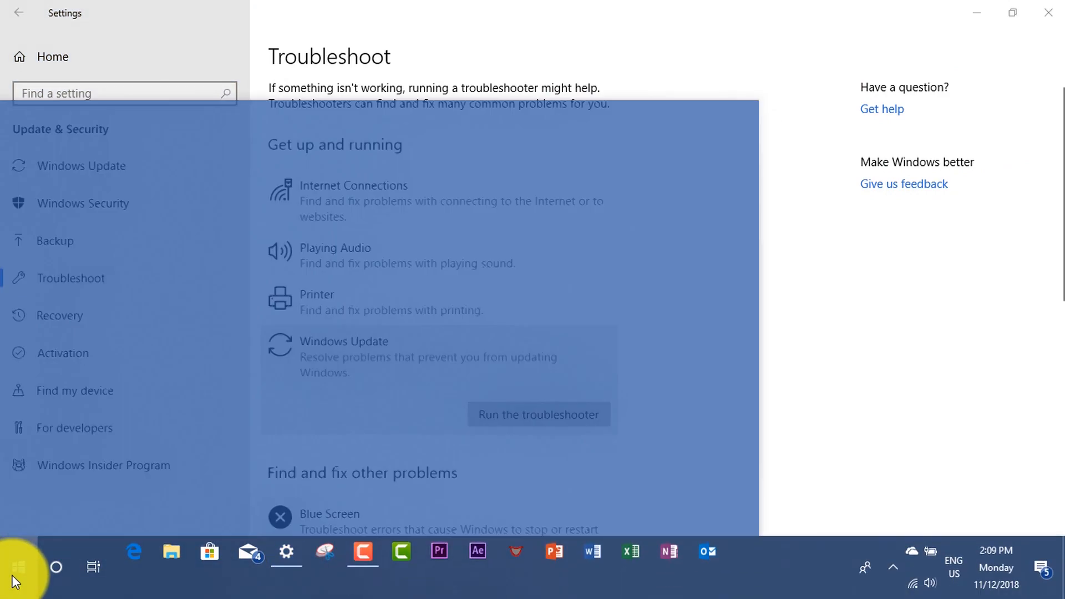
Show the Start menu power options with Sleep, Shut down and Restart
{"action": "left_click", "coordinate": [15, 580]}
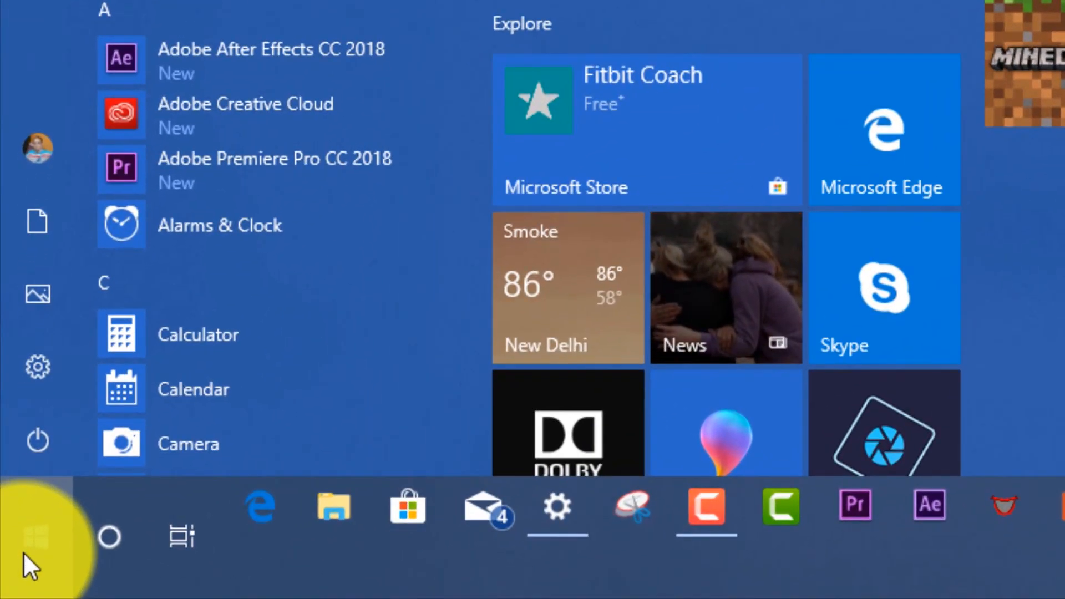
{"action": "left_click", "coordinate": [38, 441]}
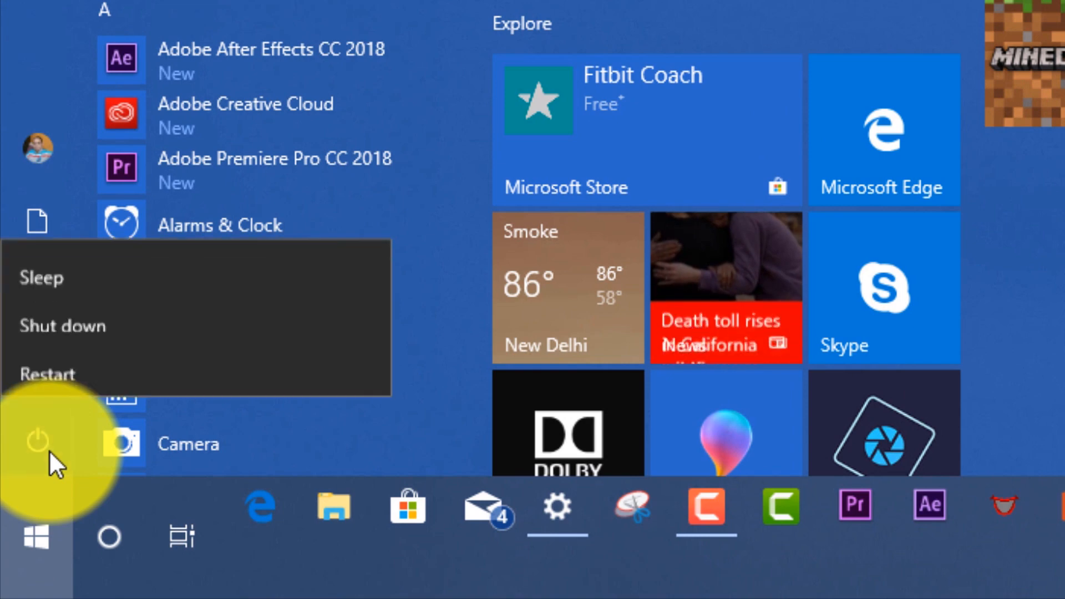